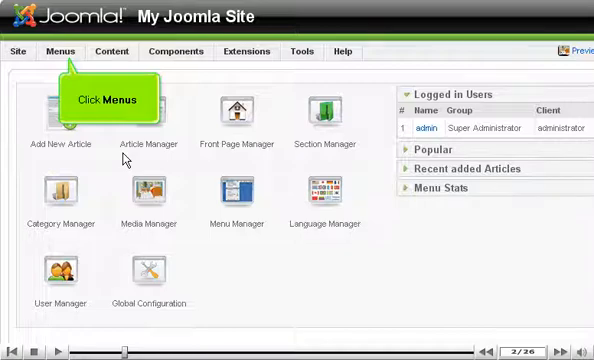
Open the Menu Manager from the Menus menu.
left_click(57, 50)
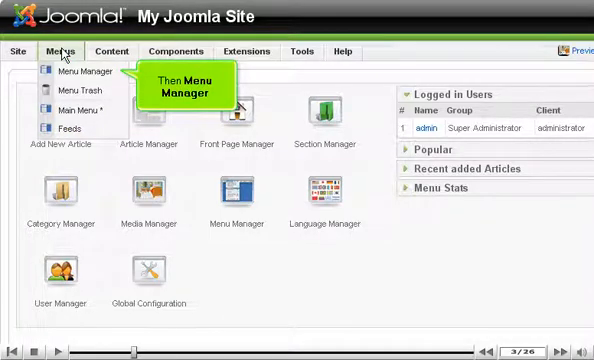
left_click(83, 71)
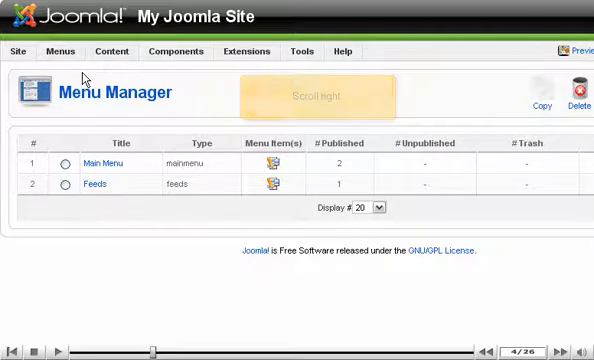
Fill the new menu: unique name 'content', title 'Links', description 'Content links', module title 'Links'.
scroll("right", 3)
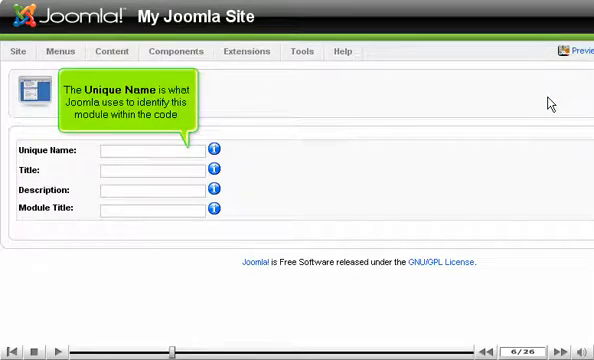
mouse_move(408, 125)
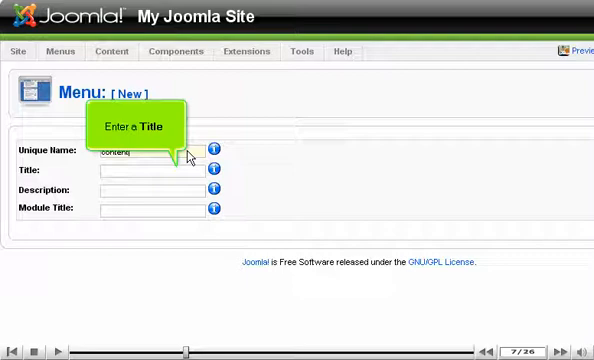
type("Links")
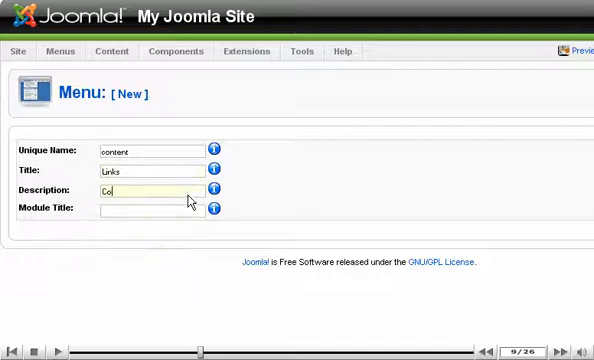
type("Content links")
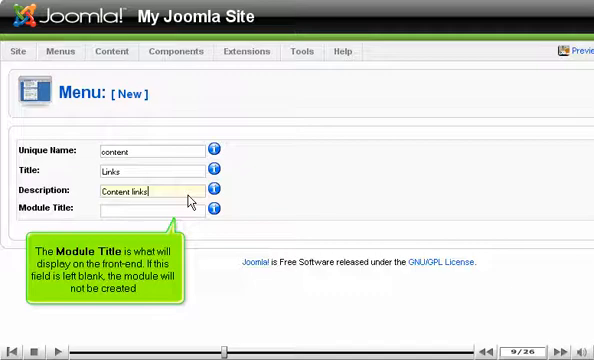
type("Links")
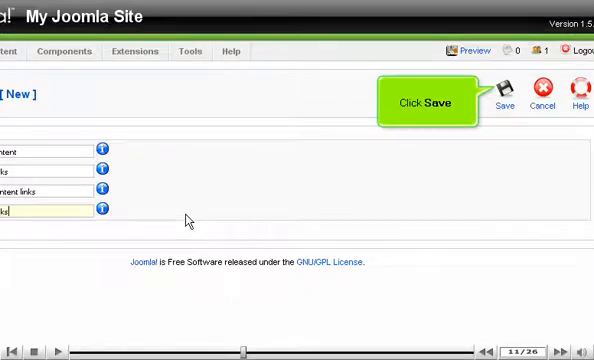
Save the Links menu and open its empty Menu Item Manager.
left_click(508, 95)
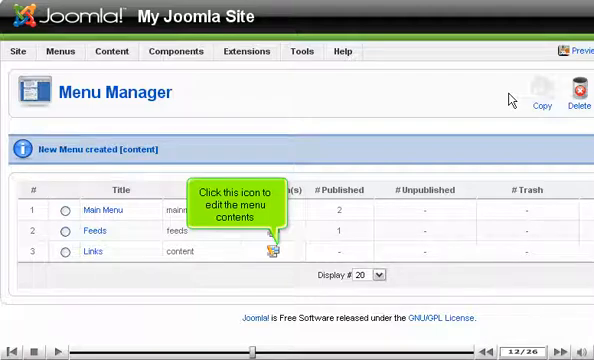
mouse_move(345, 207)
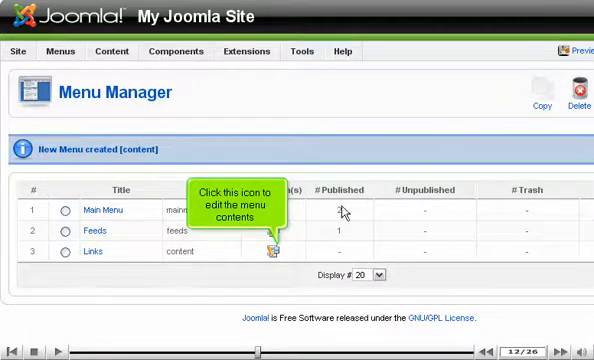
left_click(277, 247)
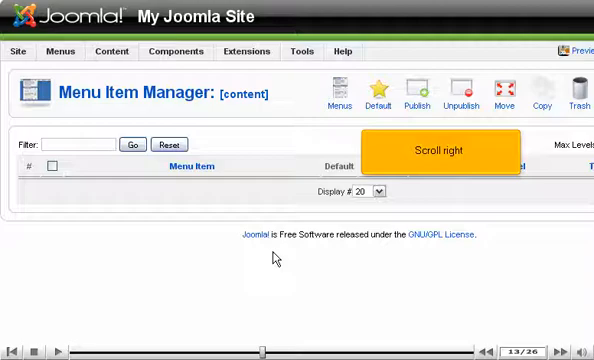
Start a new Links menu item of type Archived Article List.
scroll("right", 3)
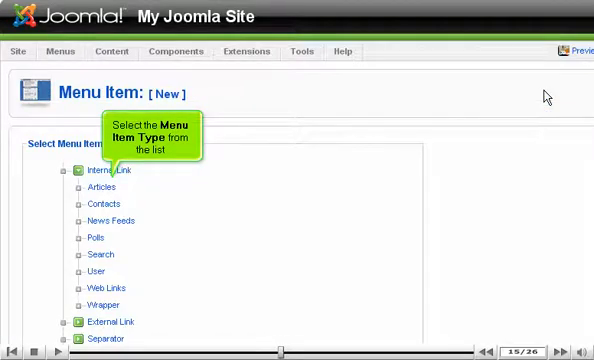
mouse_move(285, 155)
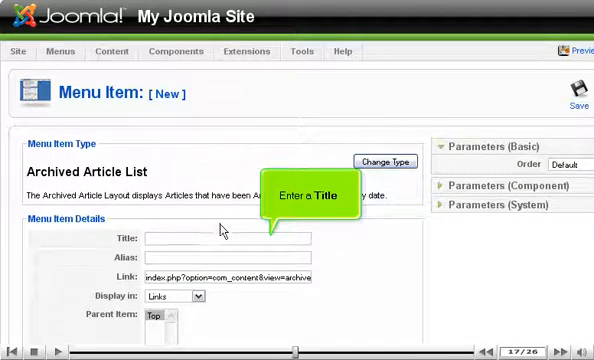
Save the menu item with title 'Archived Content' and alias 'archive'.
type("Archive")
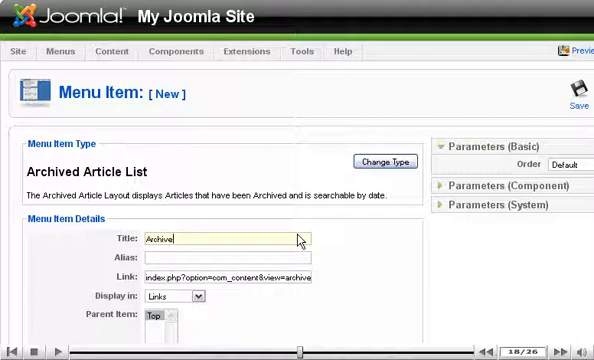
type("Archived Content")
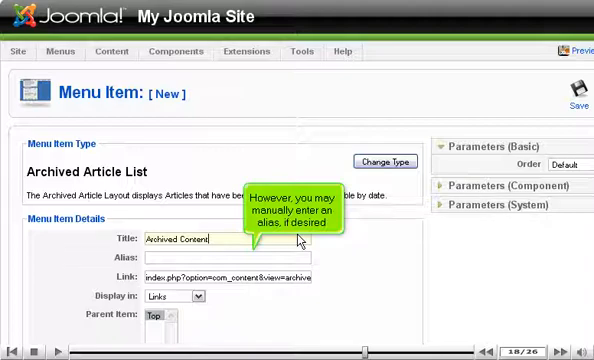
type("archive")
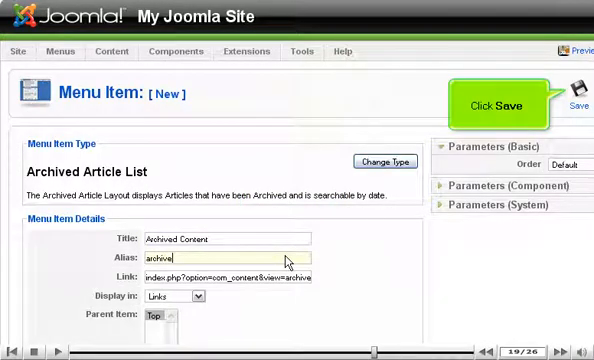
left_click(563, 95)
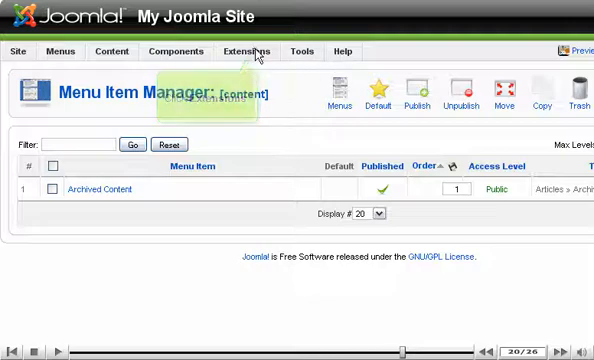
Enable the Links module in Extensions > Module Manager.
left_click(246, 51)
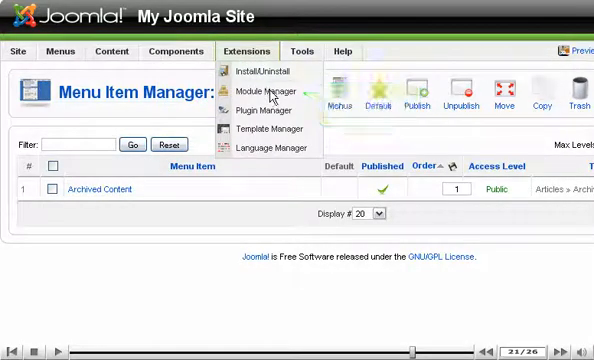
left_click(259, 90)
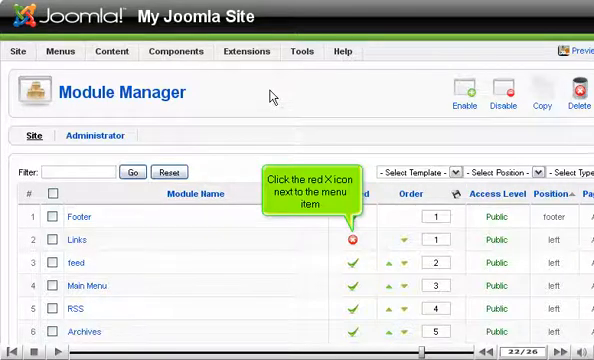
left_click(357, 241)
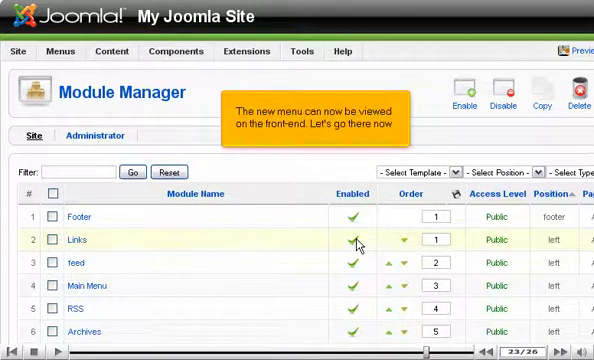